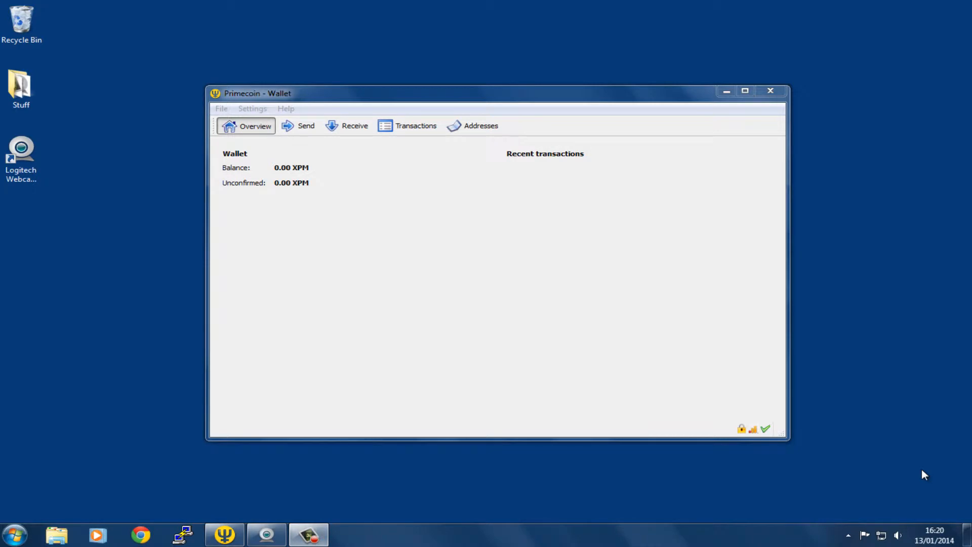
mouse_move(239, 127)
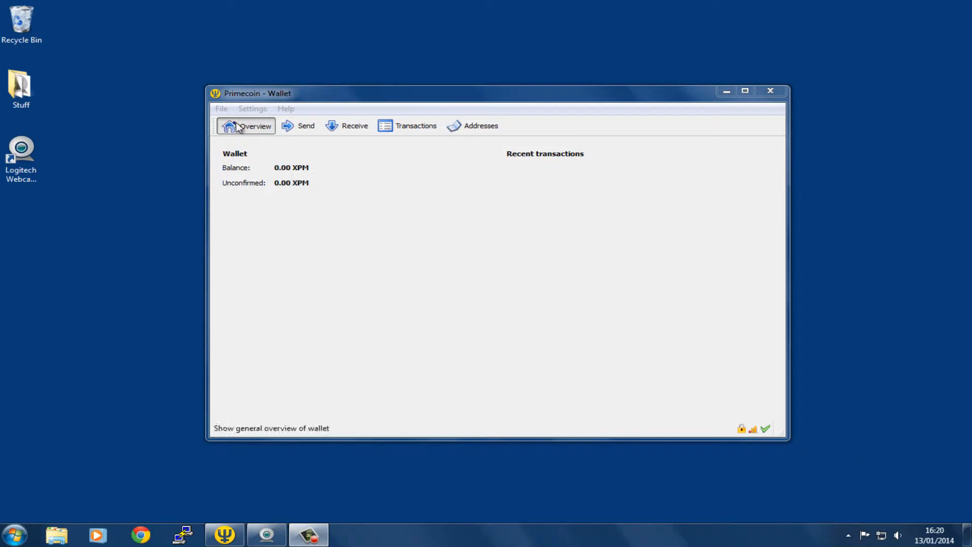
- Open the Primecoin Wallet File menu
click(221, 109)
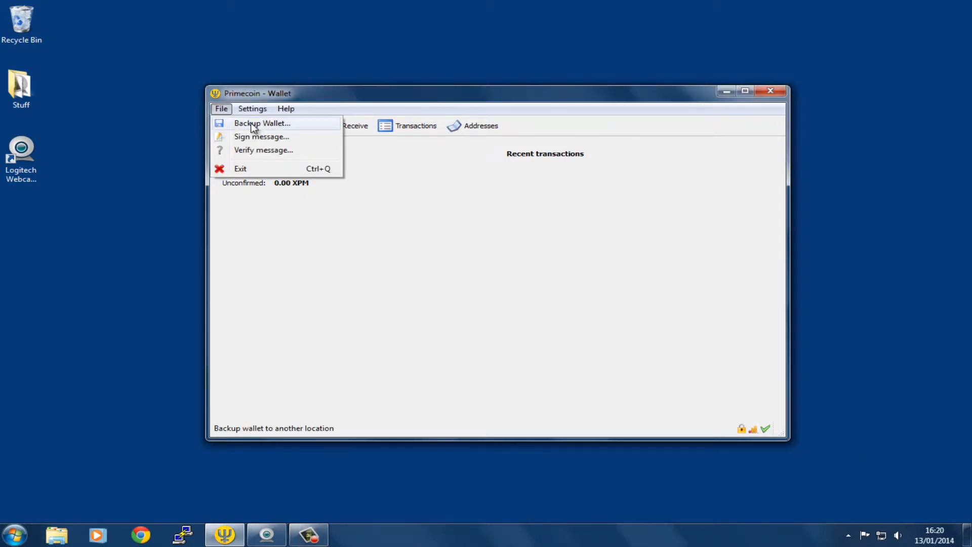
- Back up the wallet to the desktop as wallet-xpm-13012014 and select the saved file
click(261, 123)
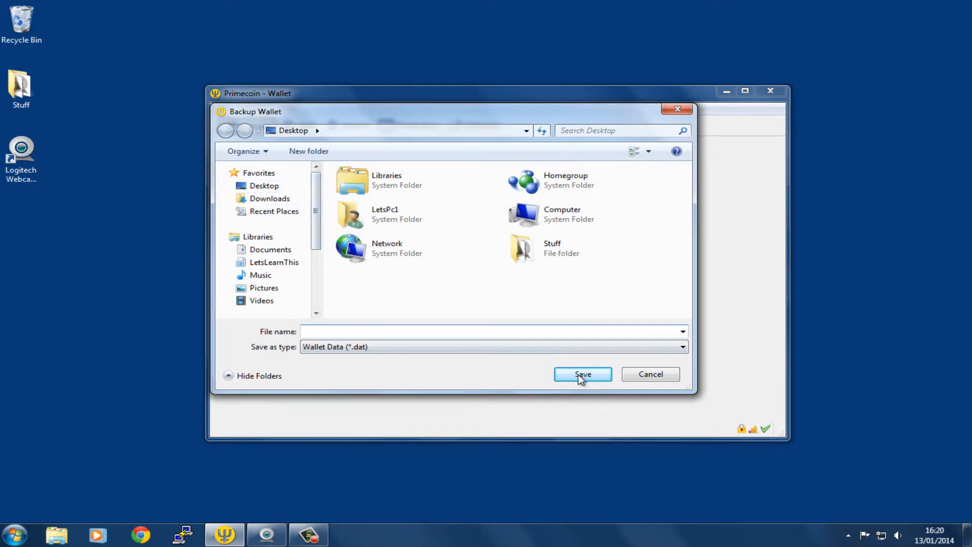
text(wallet)
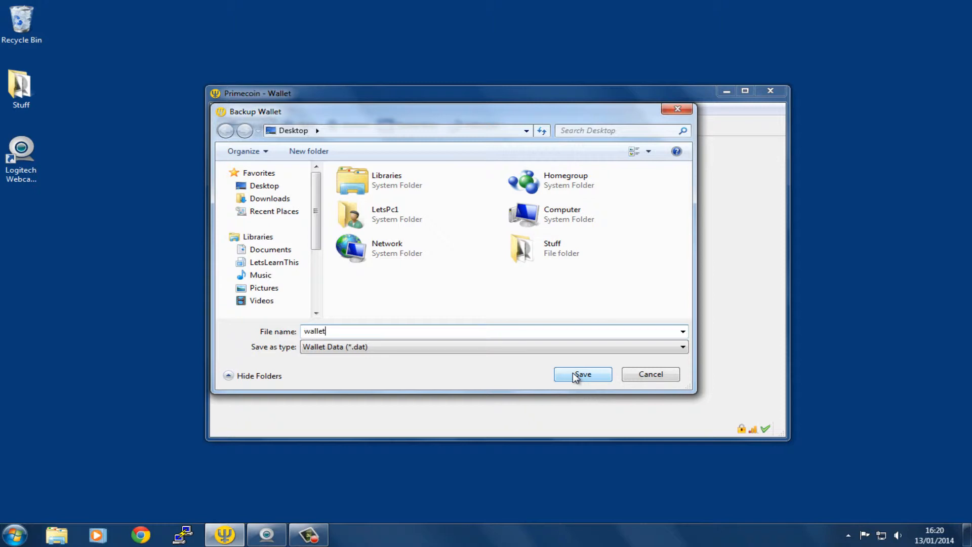
text(-xpm-)
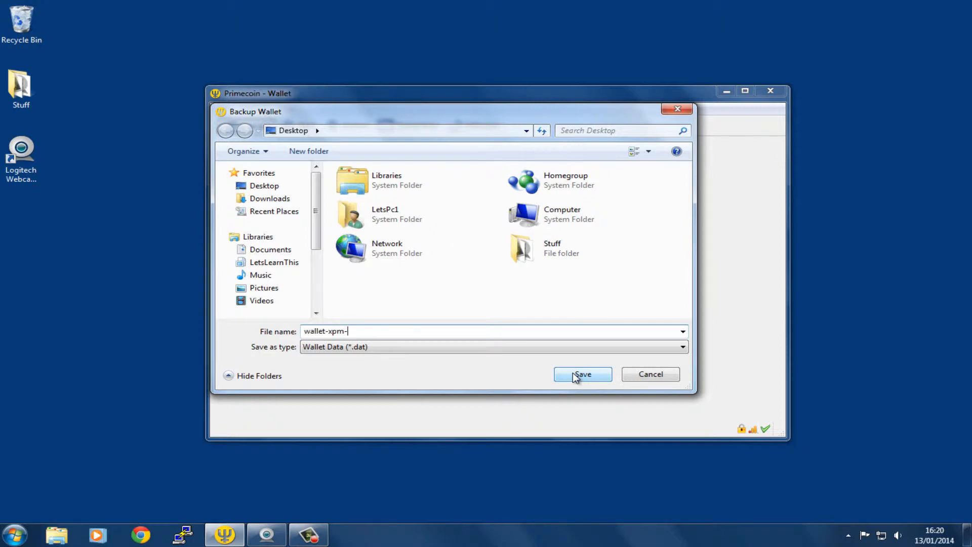
text(130)
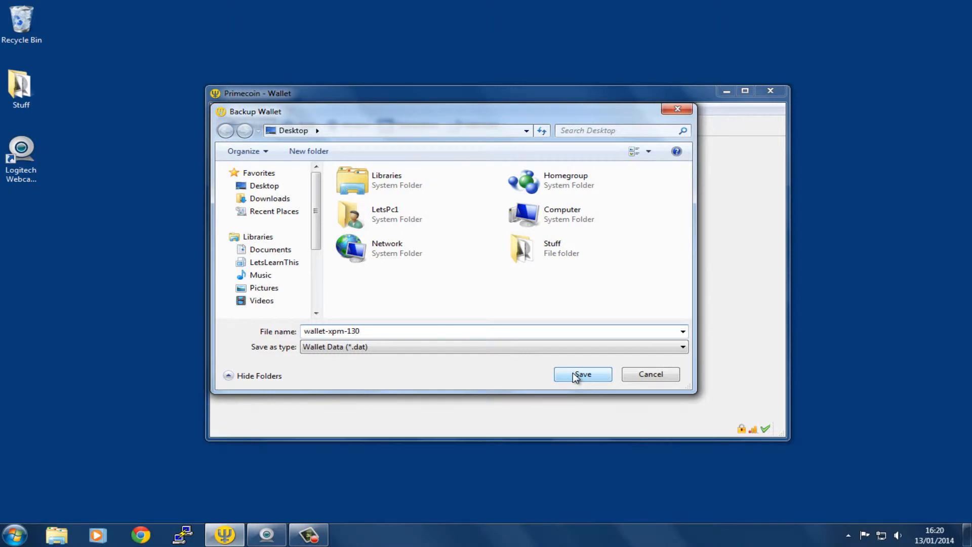
text(12)
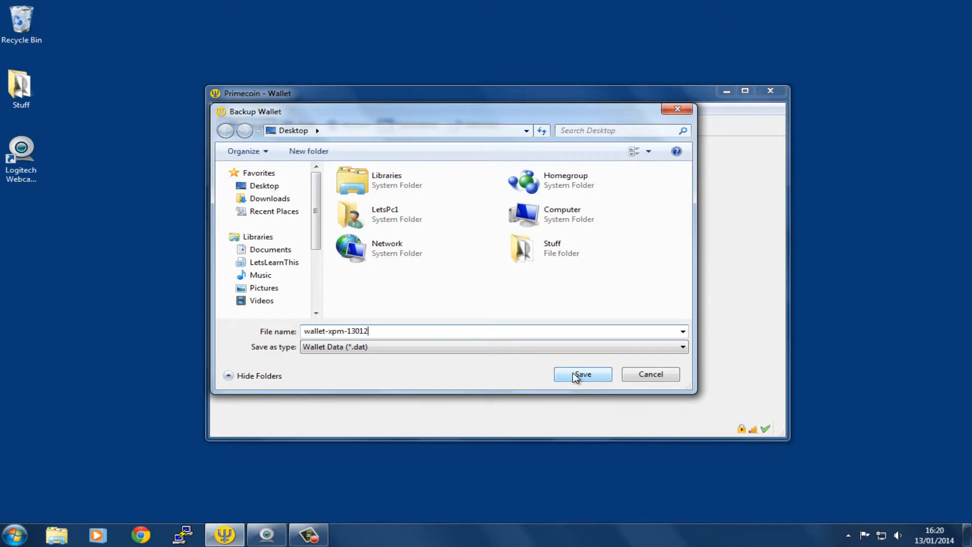
text(014)
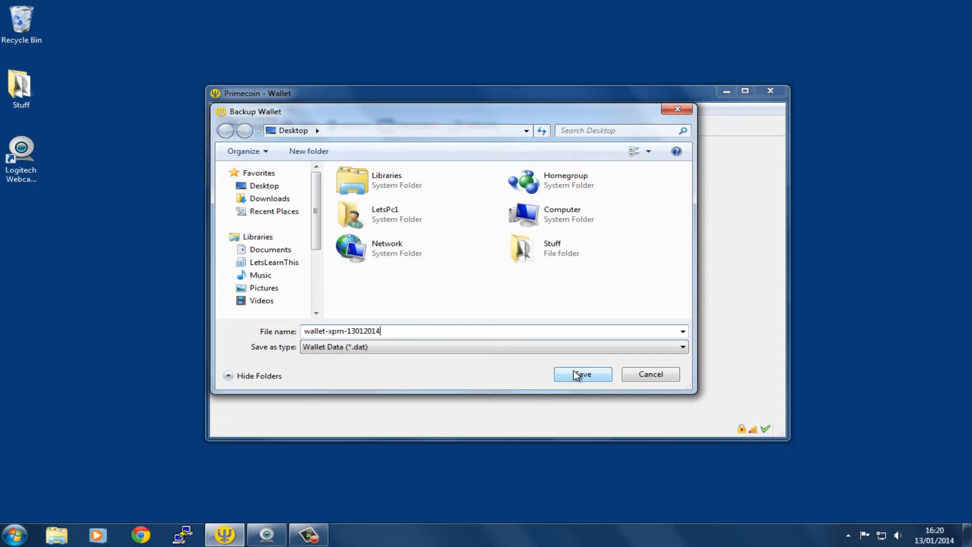
click(583, 374)
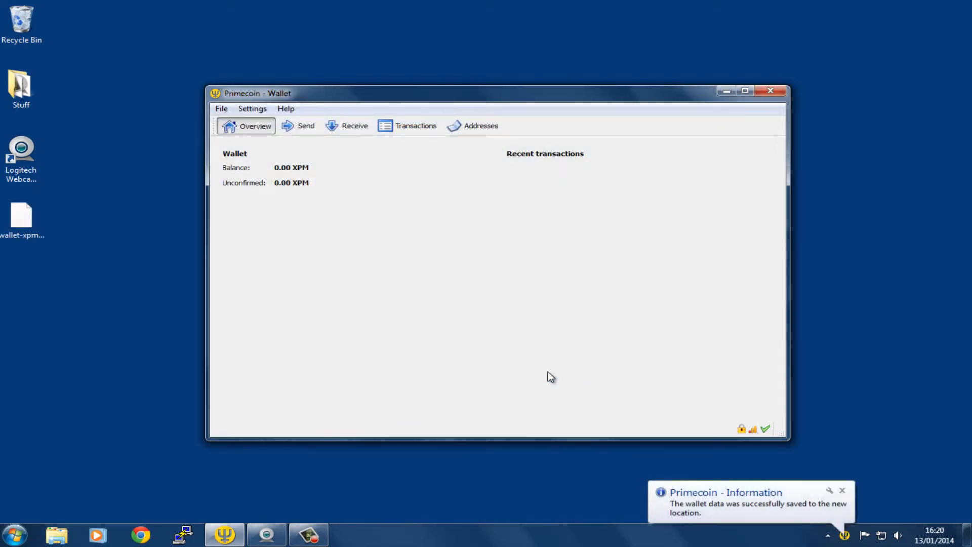
click(22, 216)
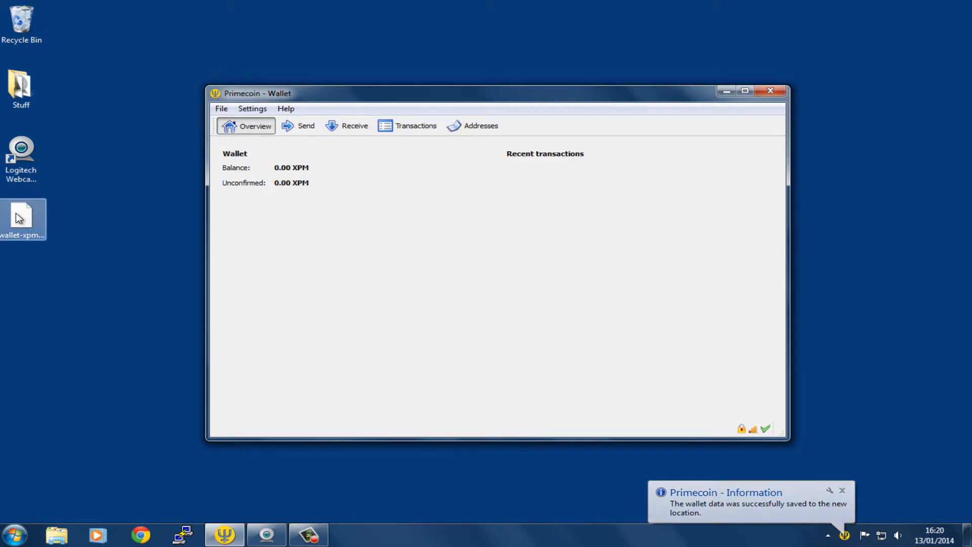
- Use the backup file's 7-Zip context menu to start Add to archive
right_click(22, 218)
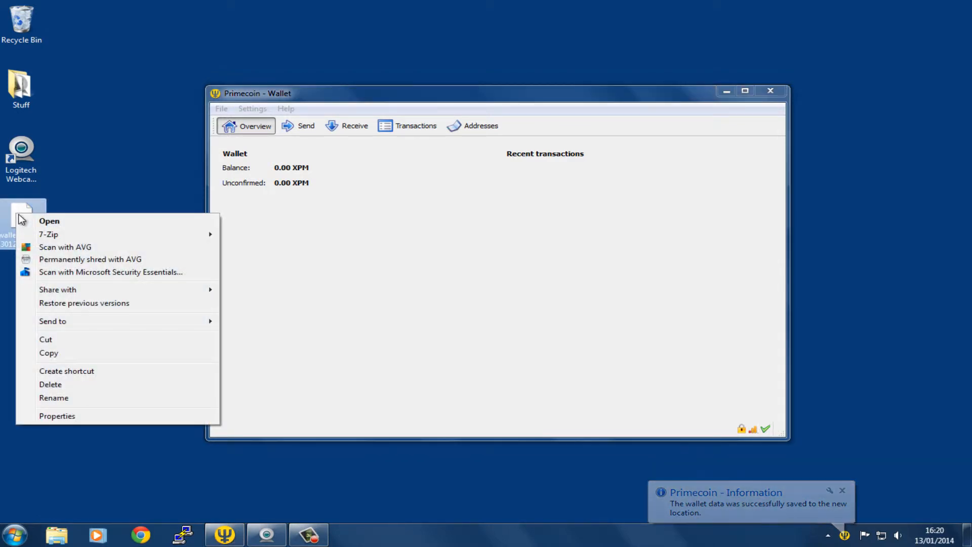
mouse_move(56, 238)
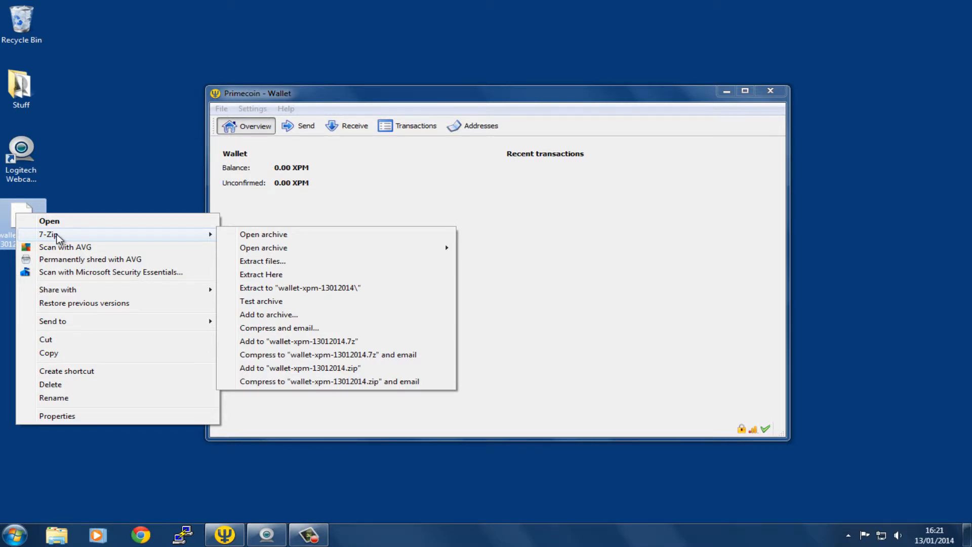
mouse_move(249, 237)
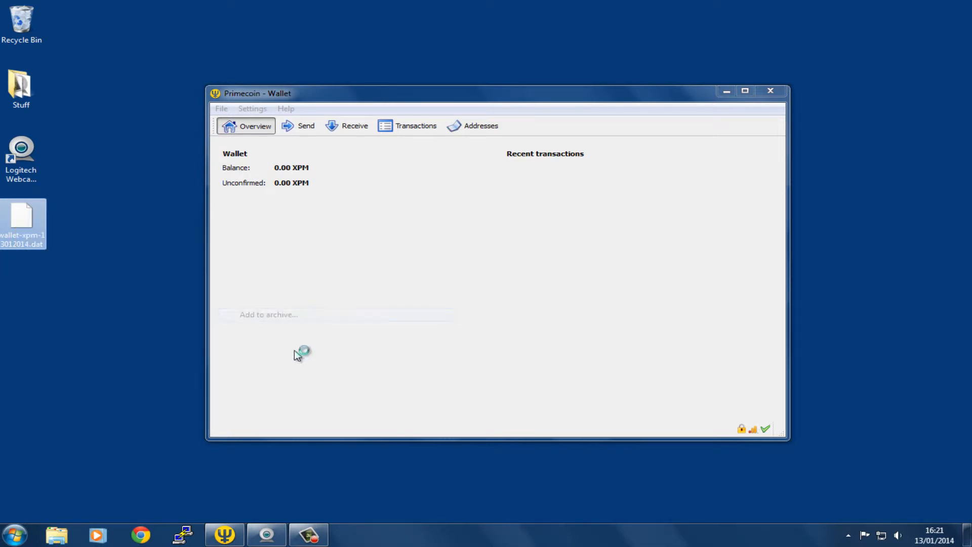
click(267, 314)
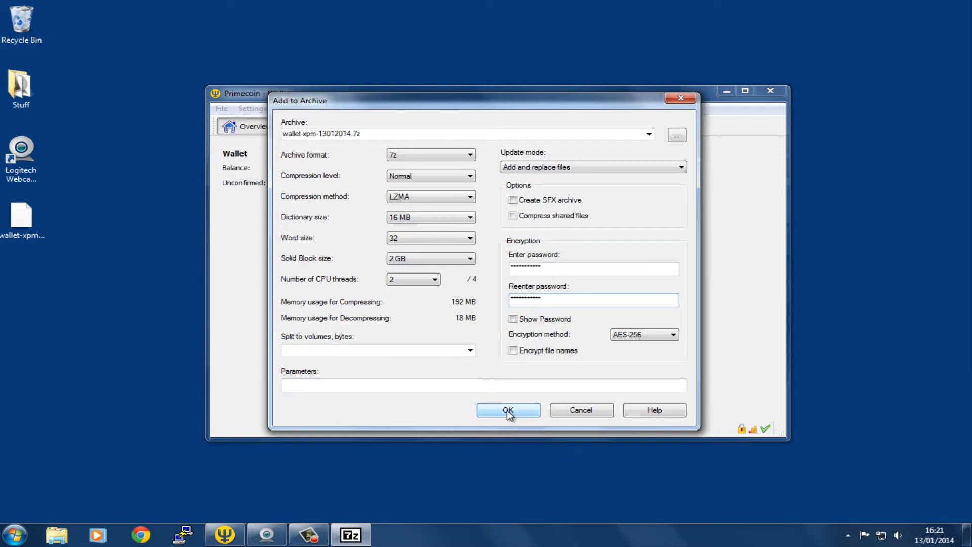
- Confirm creation of the AES-256 password-protected wallet-xpm-13012014.7z archive
click(508, 410)
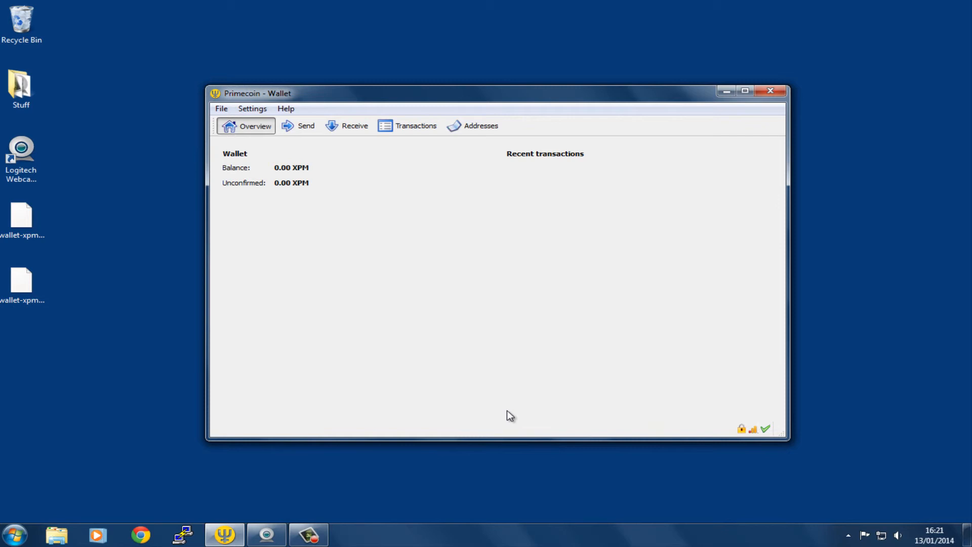
- Delete the unencrypted wallet .dat backup from the desktop
click(21, 280)
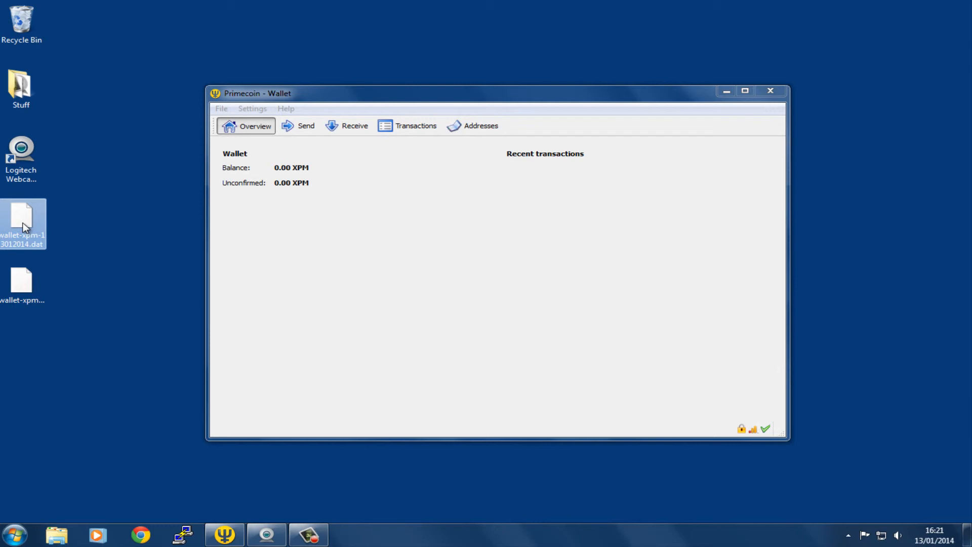
key(Delete)
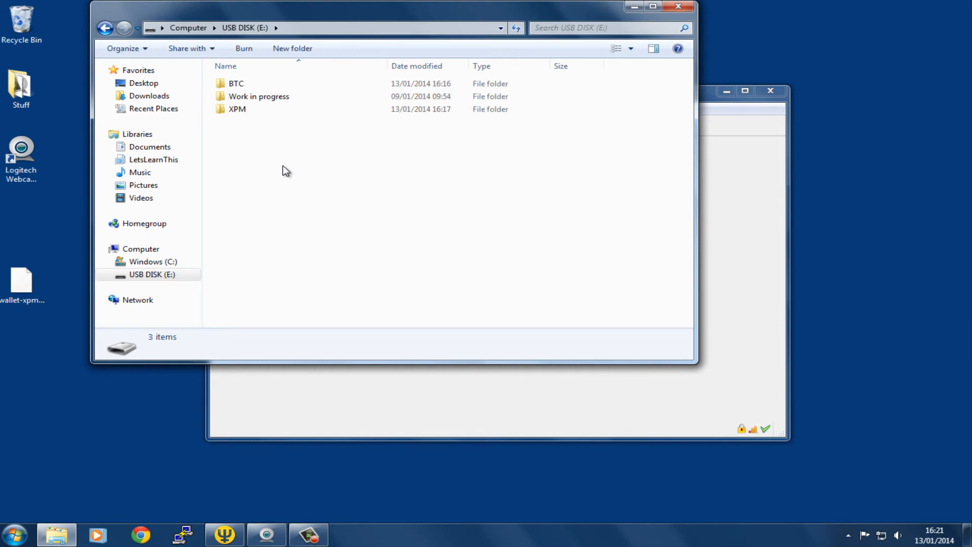
mouse_move(246, 158)
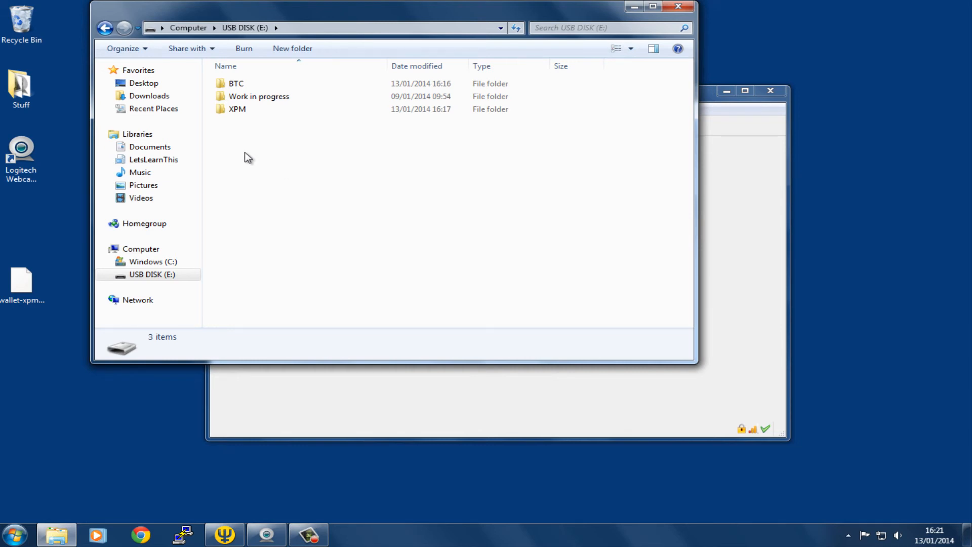
- Copy wallet-xpm-13012014.7z from the desktop into the USB disk's XPM folder
double_click(237, 109)
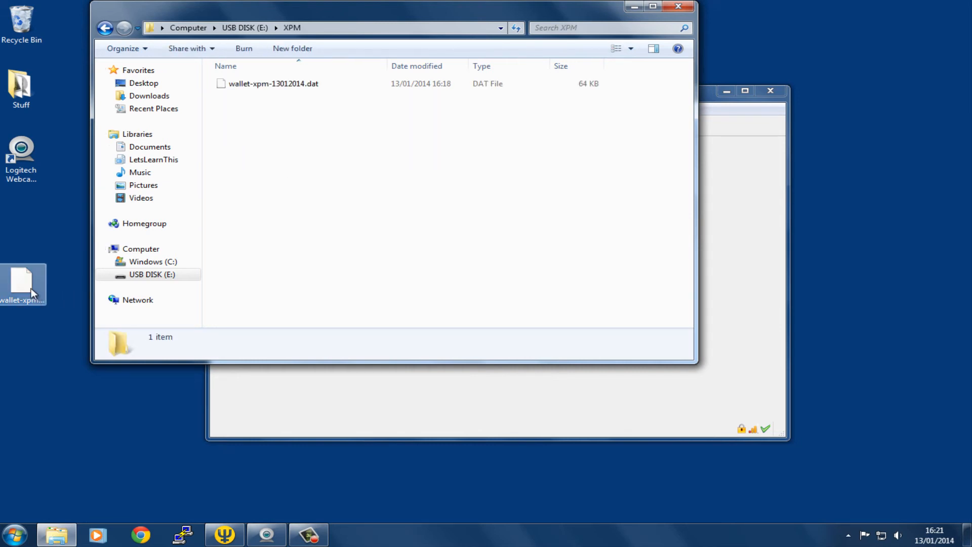
drag(22, 282, 319, 139)
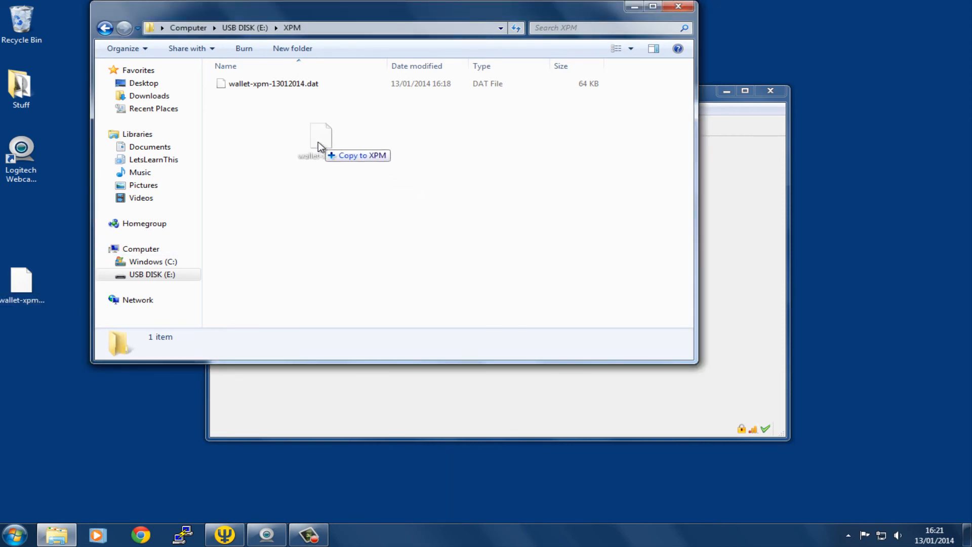
drag(320, 139, 363, 221)
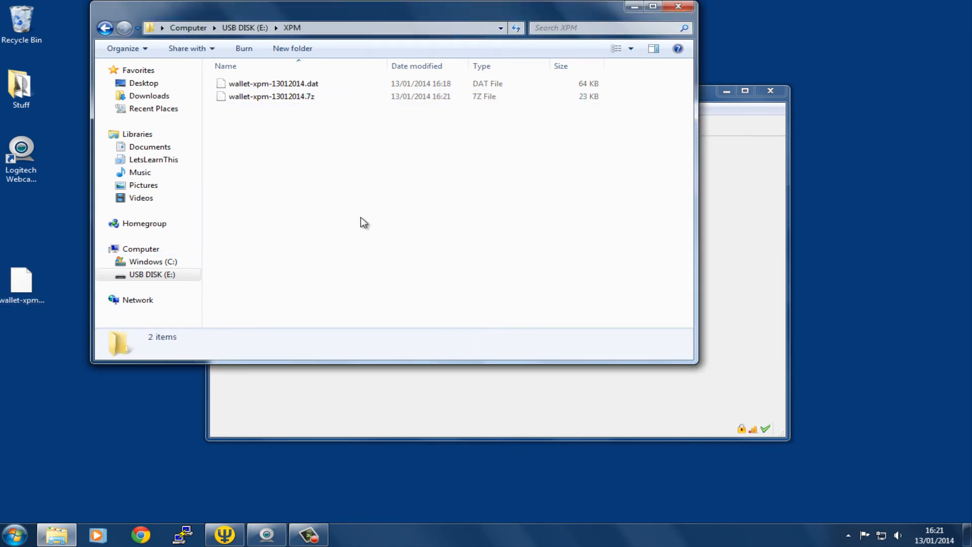